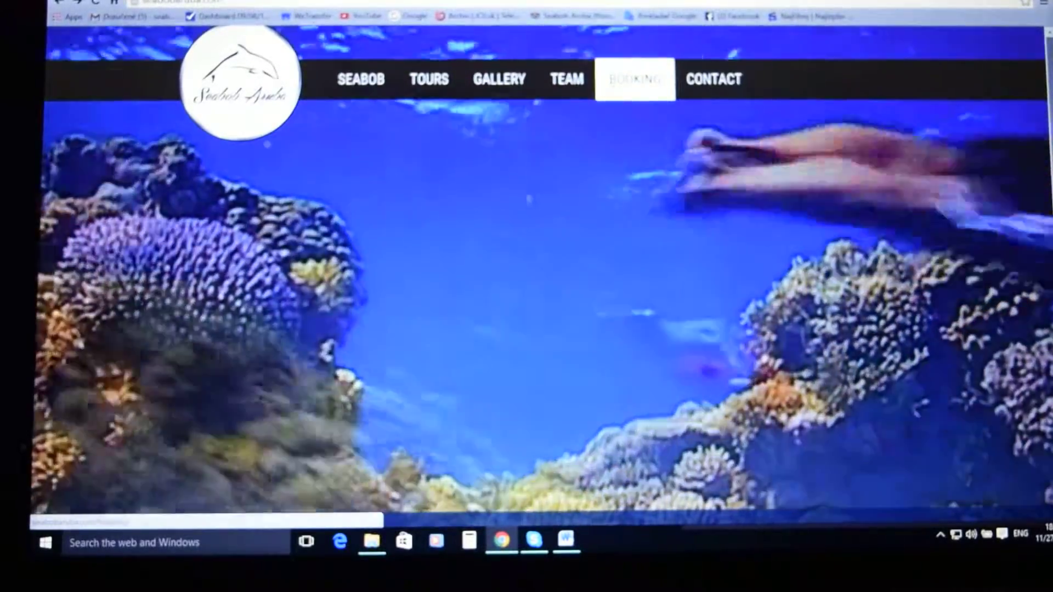
- Go to the Booking page and bring the date picker and tour list into view
left_click(634, 79)
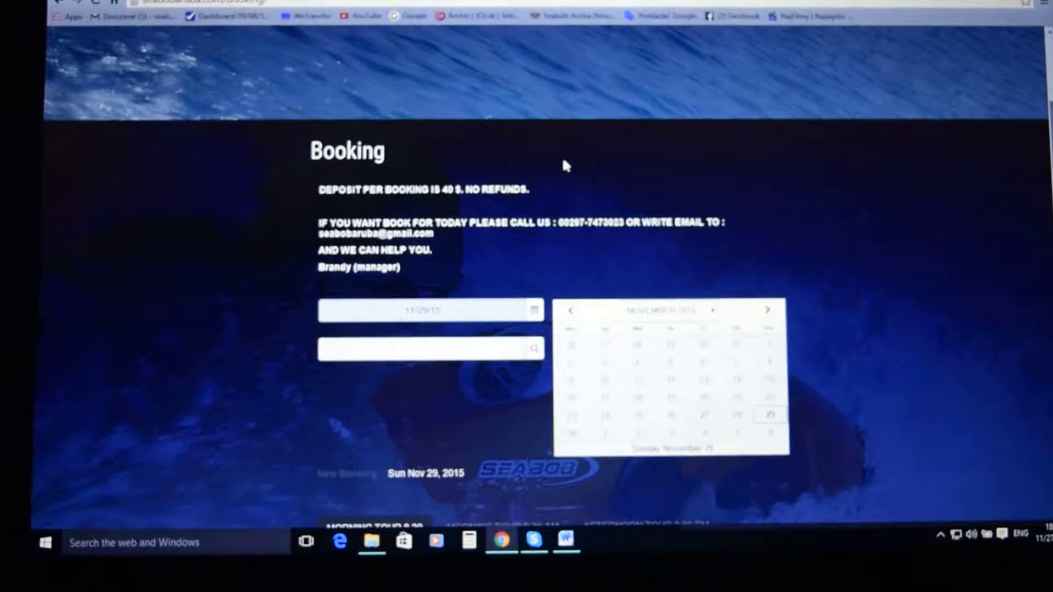
scroll("down", 3)
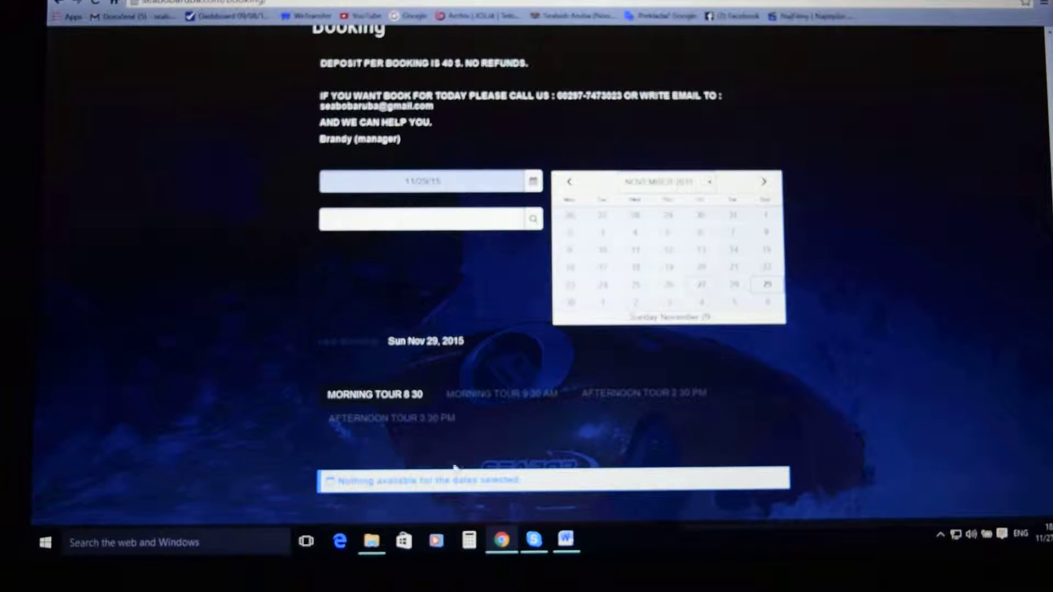
mouse_move(501, 394)
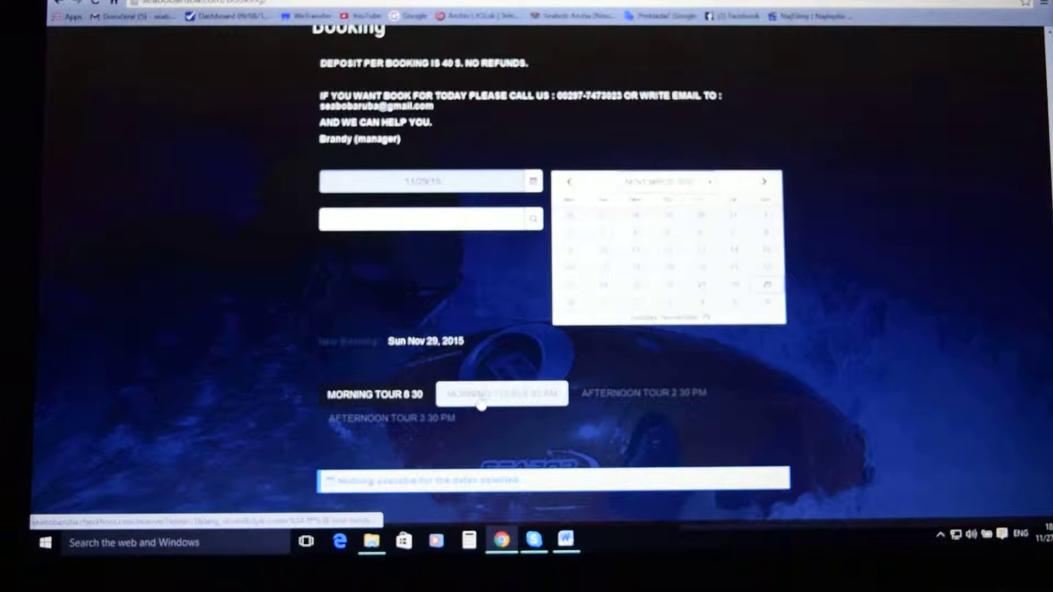
- Compare the 8:30, 9:30, 2:30 and 3:30 tours for Nov 29, settling on Morning Tour 9:30 AM with 6 spots at $140
left_click(501, 393)
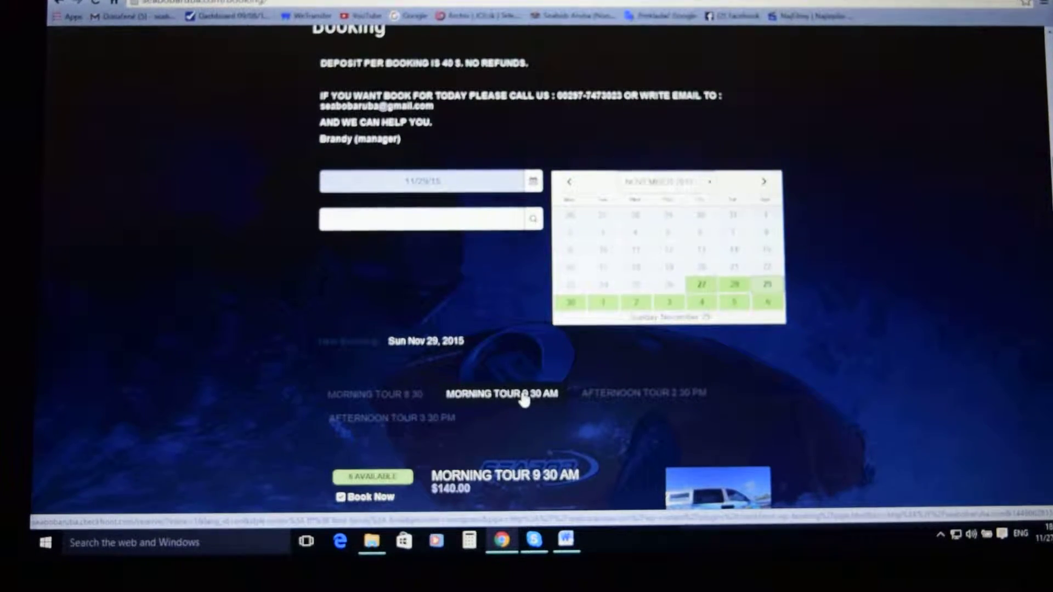
left_click(374, 394)
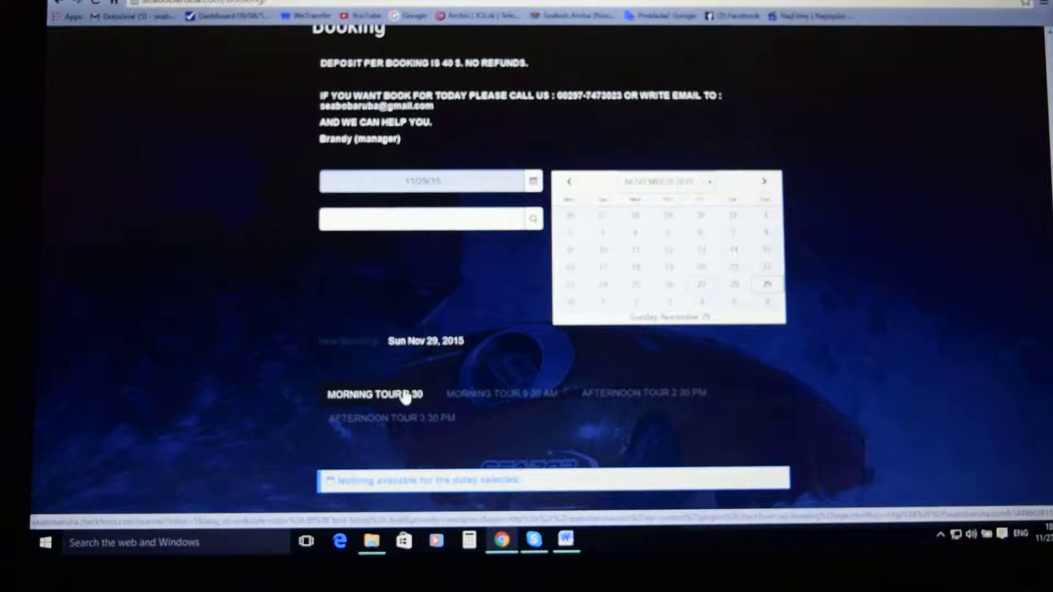
left_click(502, 392)
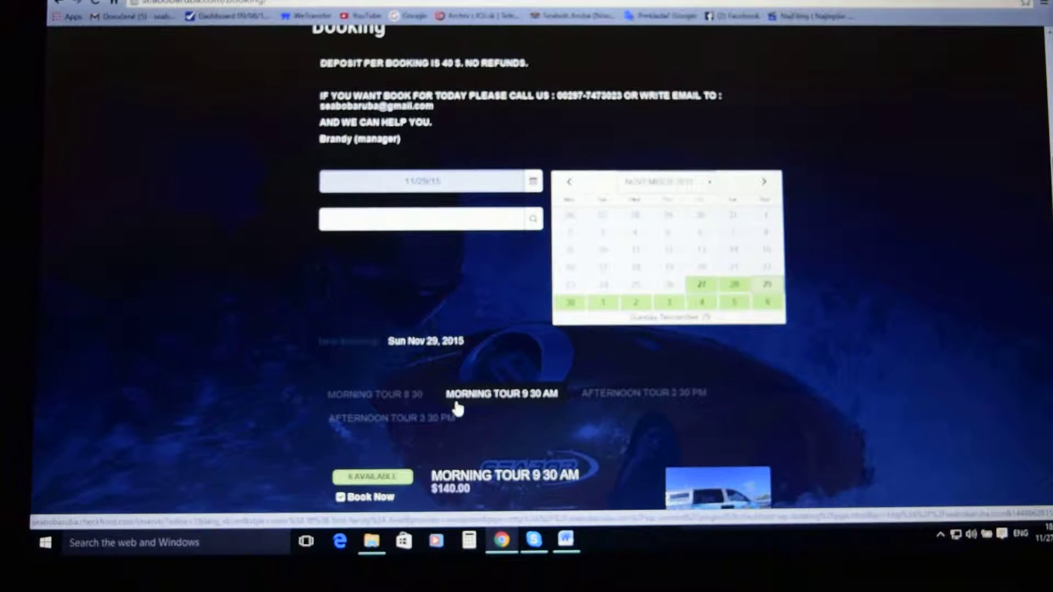
left_click(641, 392)
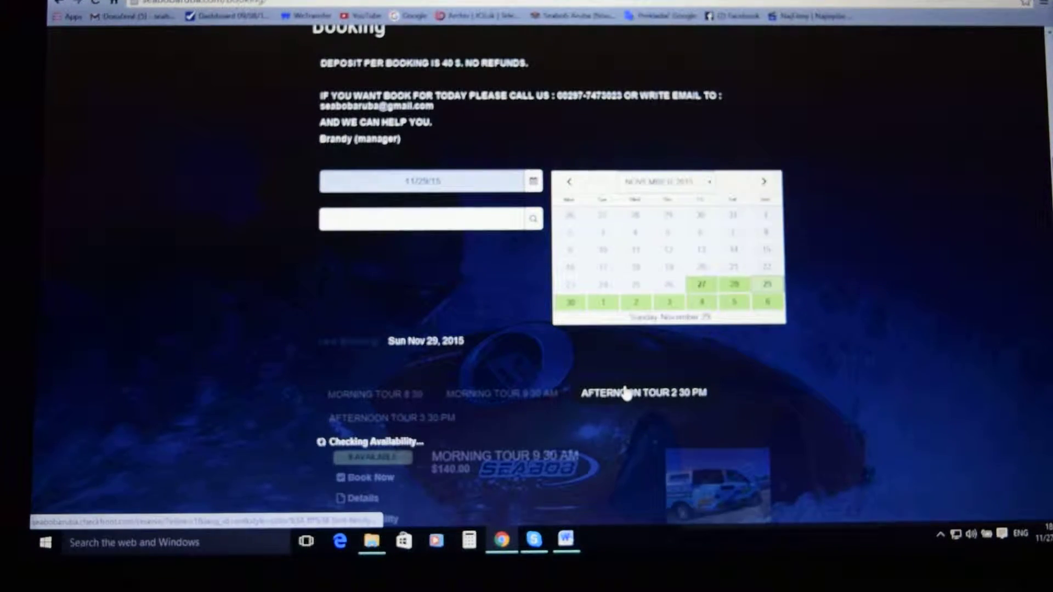
left_click(392, 417)
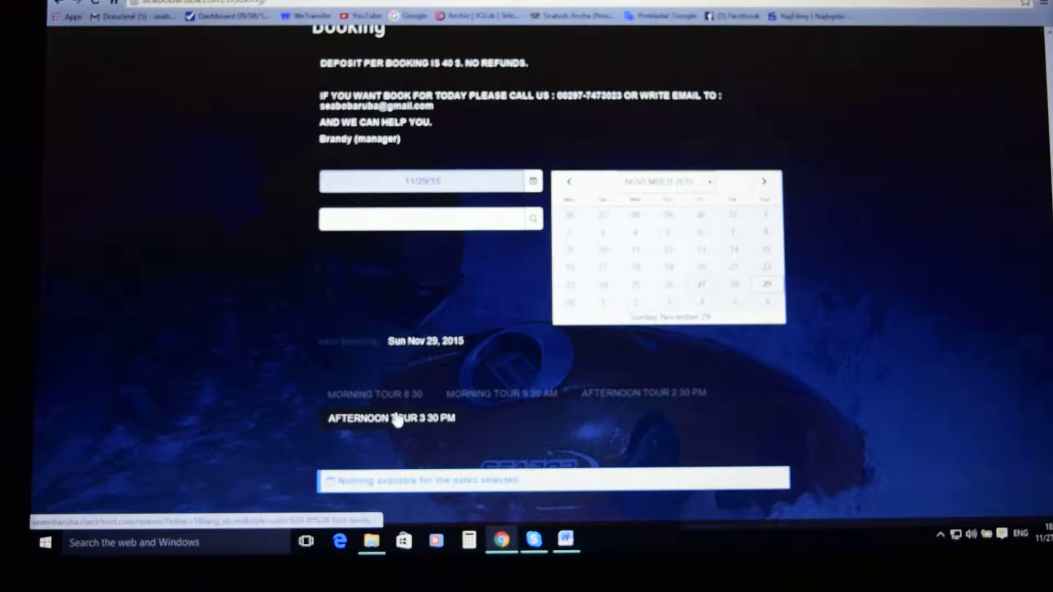
mouse_move(501, 394)
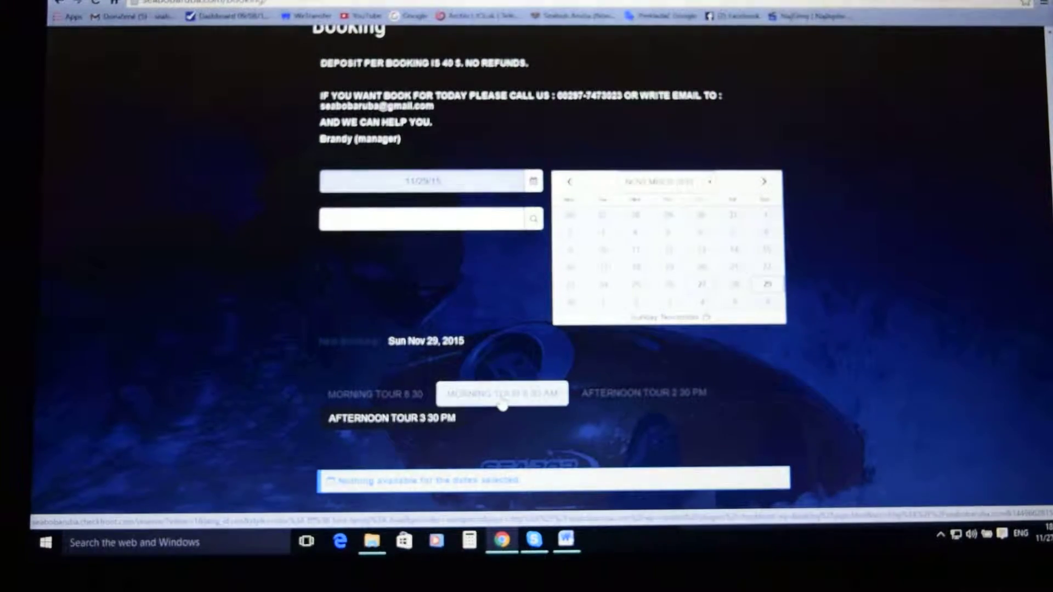
left_click(501, 393)
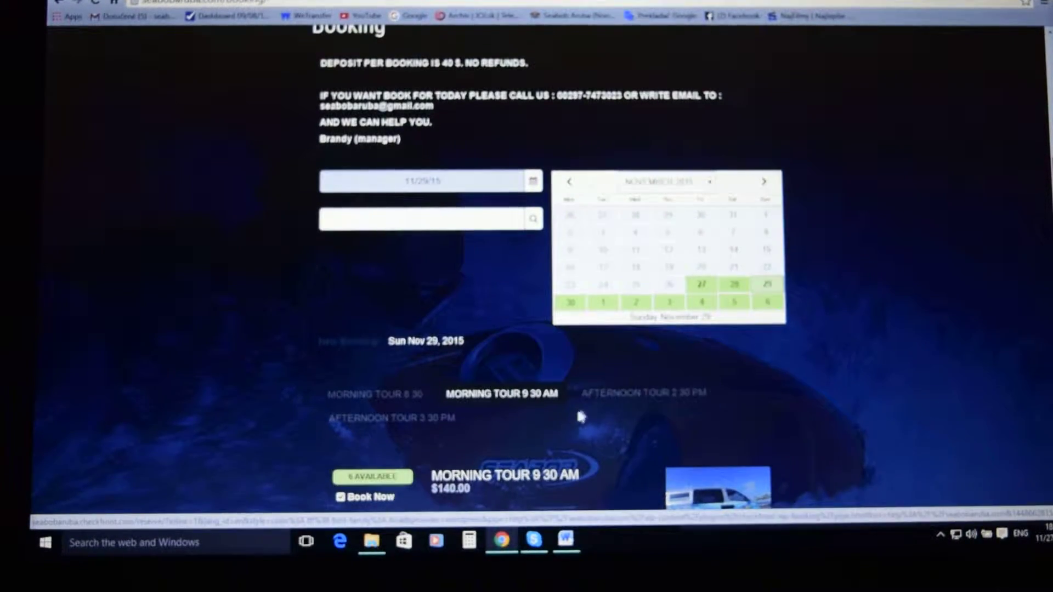
scroll("down", 3)
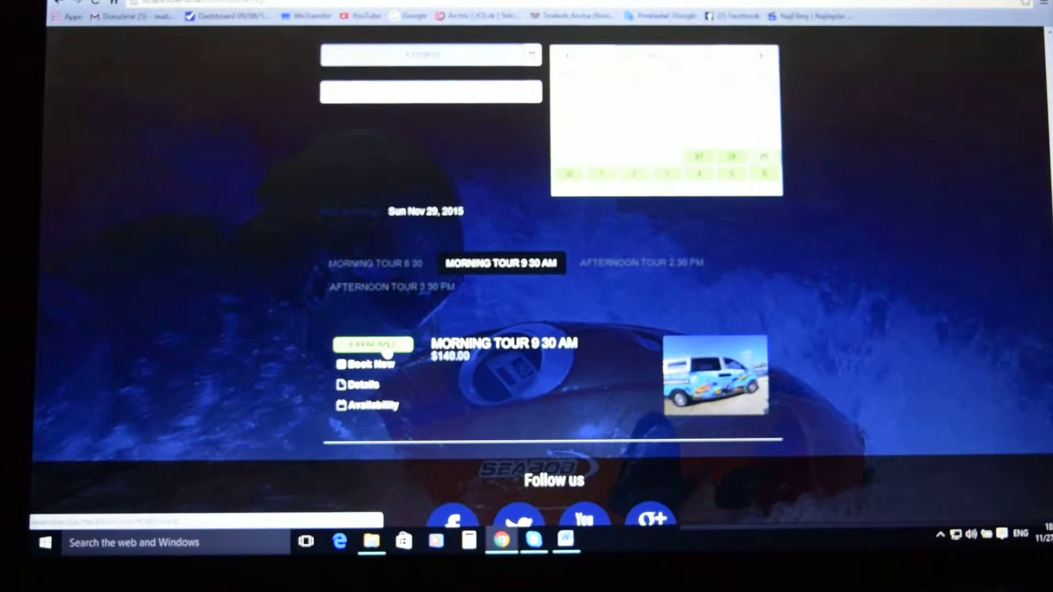
- Start booking the 9:30 morning tour for 4 people, a $500.00 total, and continue to details
left_click(369, 365)
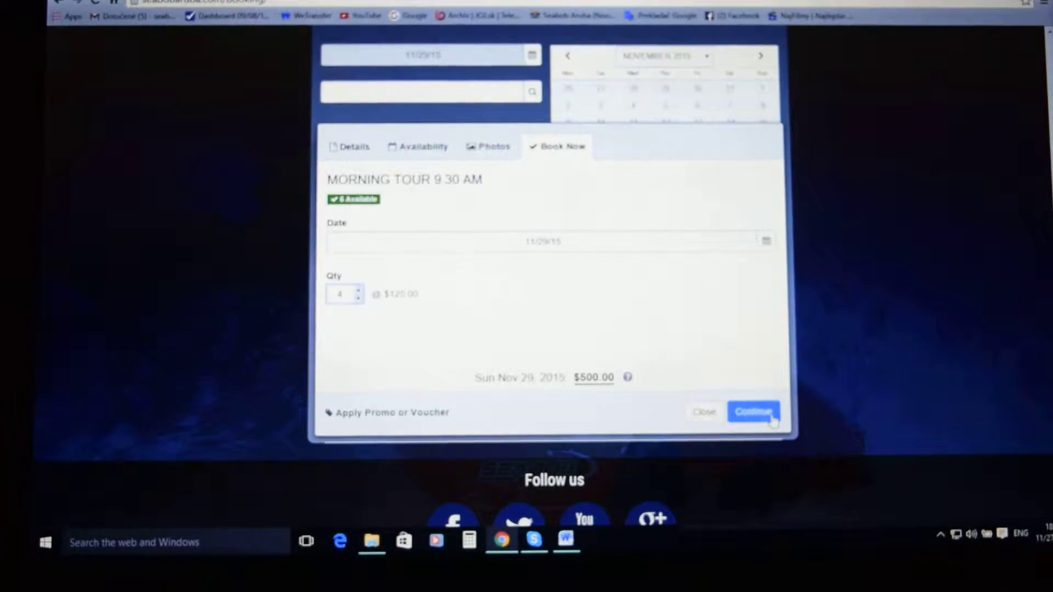
left_click(752, 412)
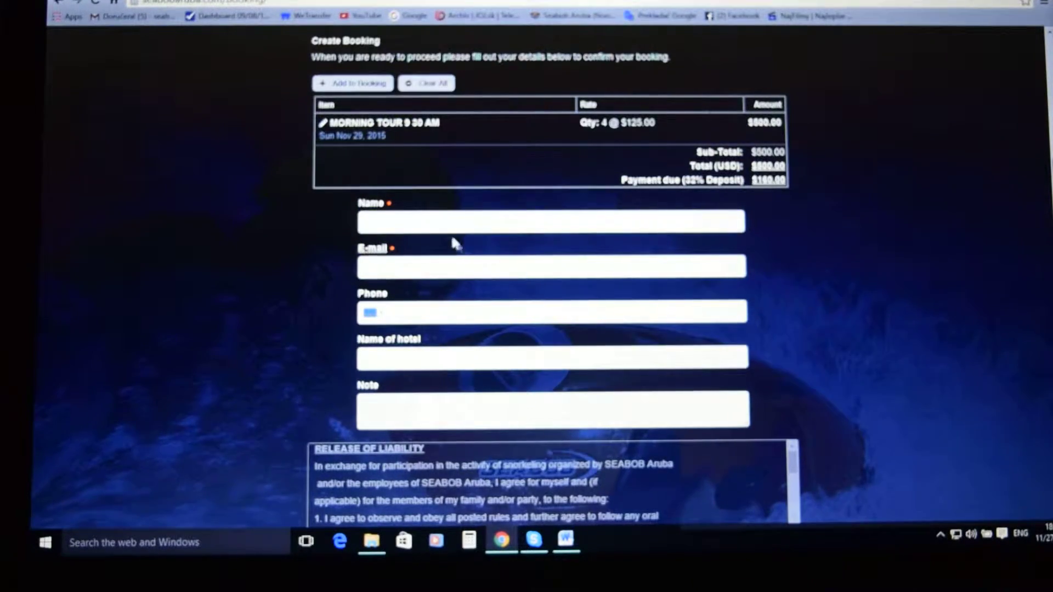
mouse_move(456, 252)
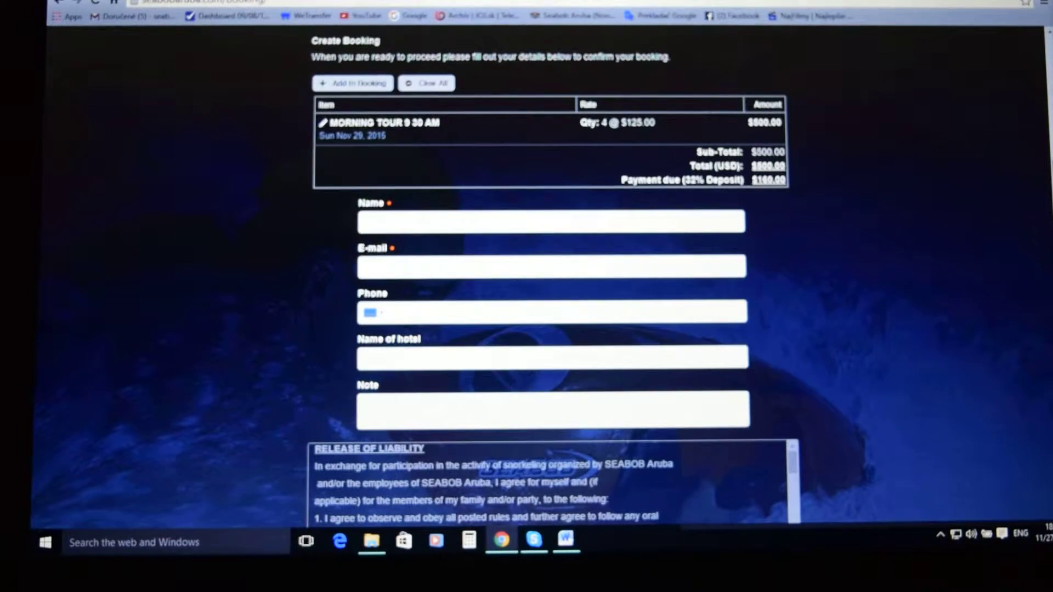
- Read through the liability release, agree to the Terms of Service and submit the details form
scroll("down", 3)
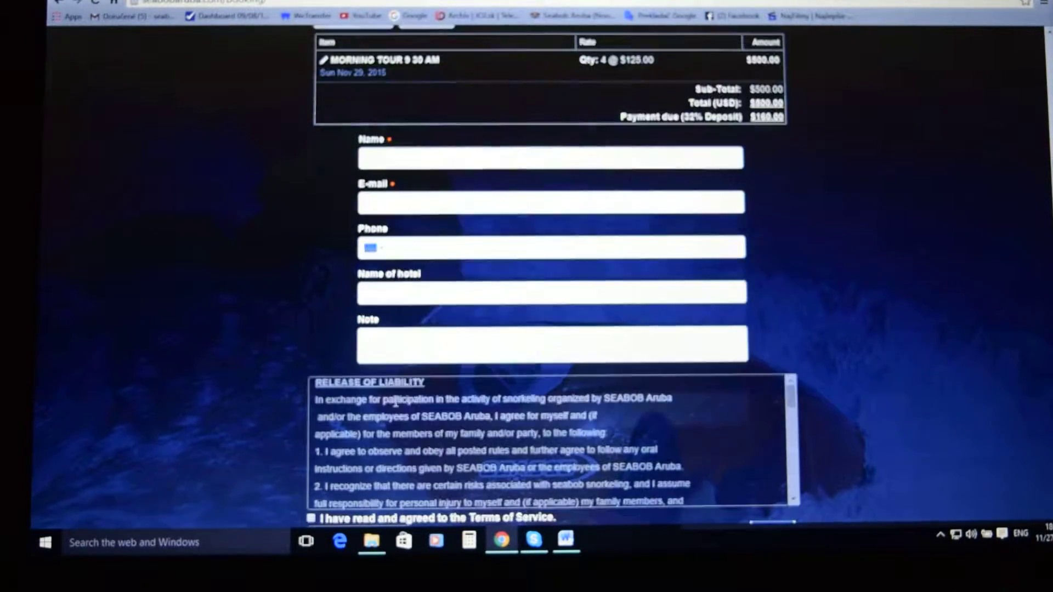
scroll("down", 3)
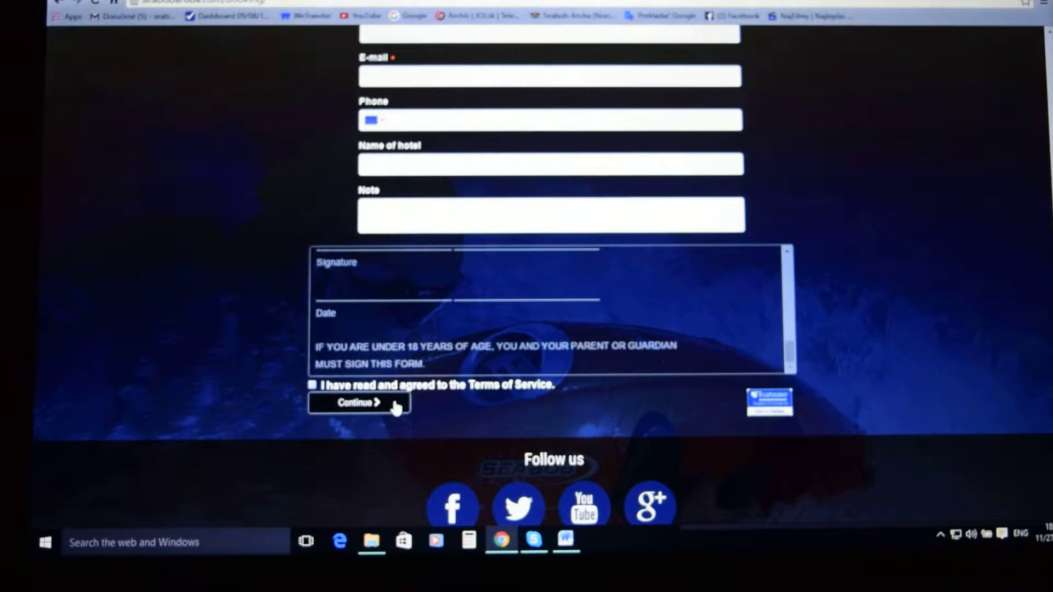
scroll("down", 3)
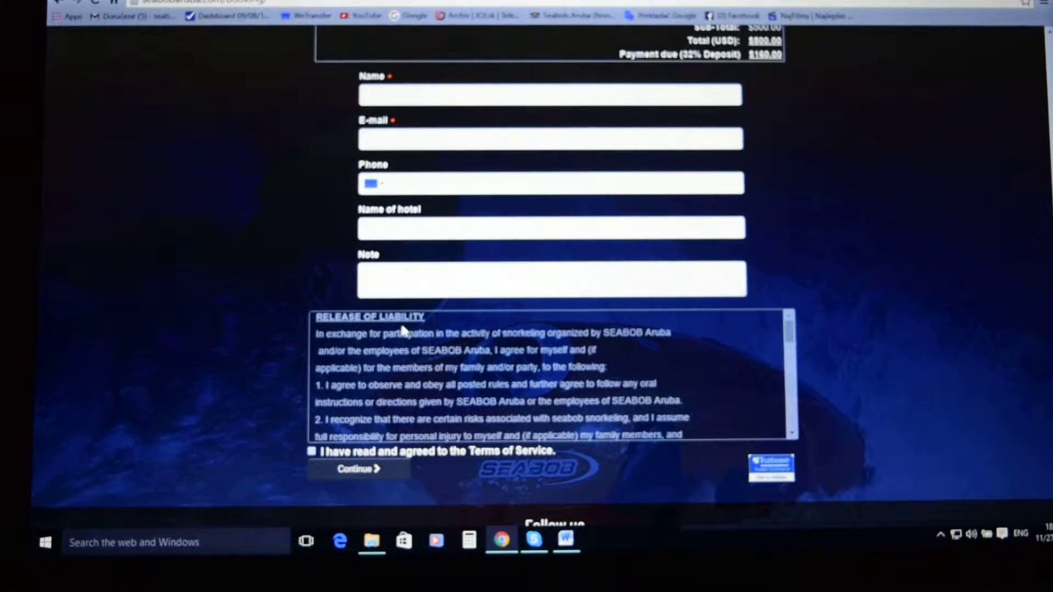
scroll("down", 3)
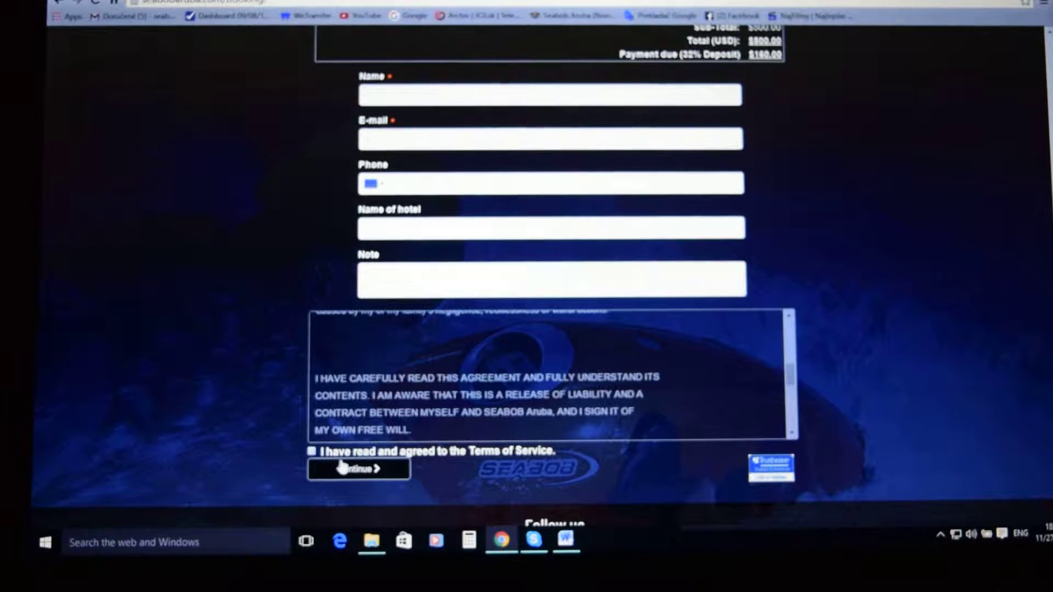
left_click(312, 451)
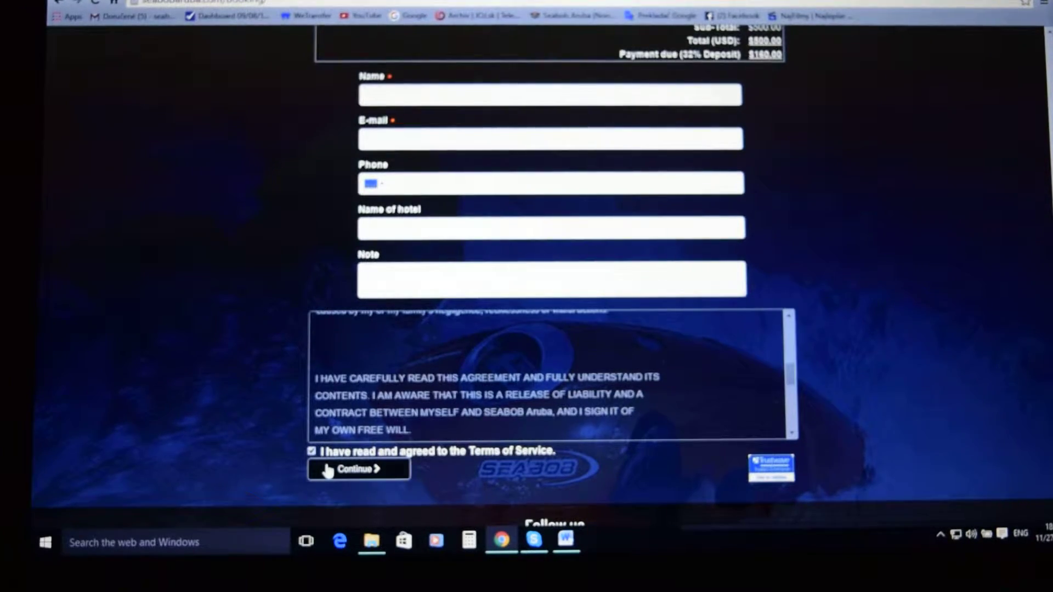
left_click(358, 468)
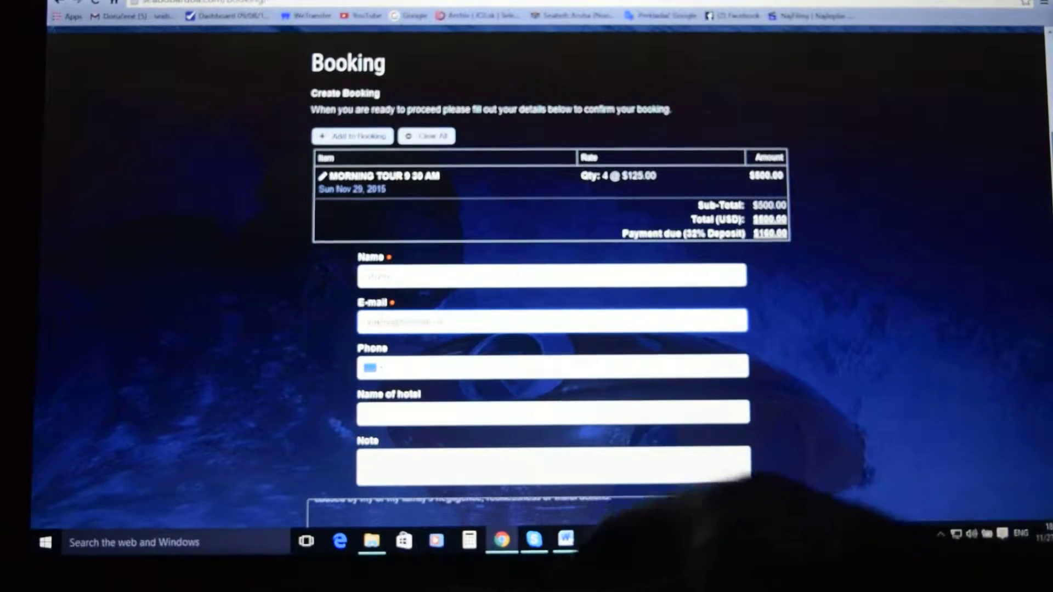
- Submit the completed booking and continue from Complete Booking to the secure PayPal checkout
scroll("down", 3)
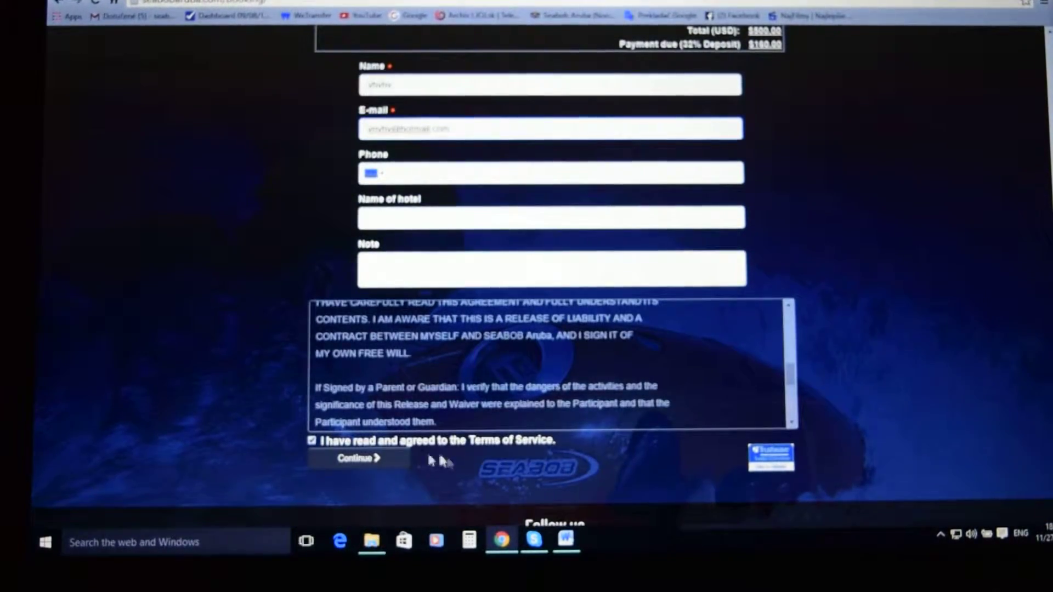
left_click(358, 458)
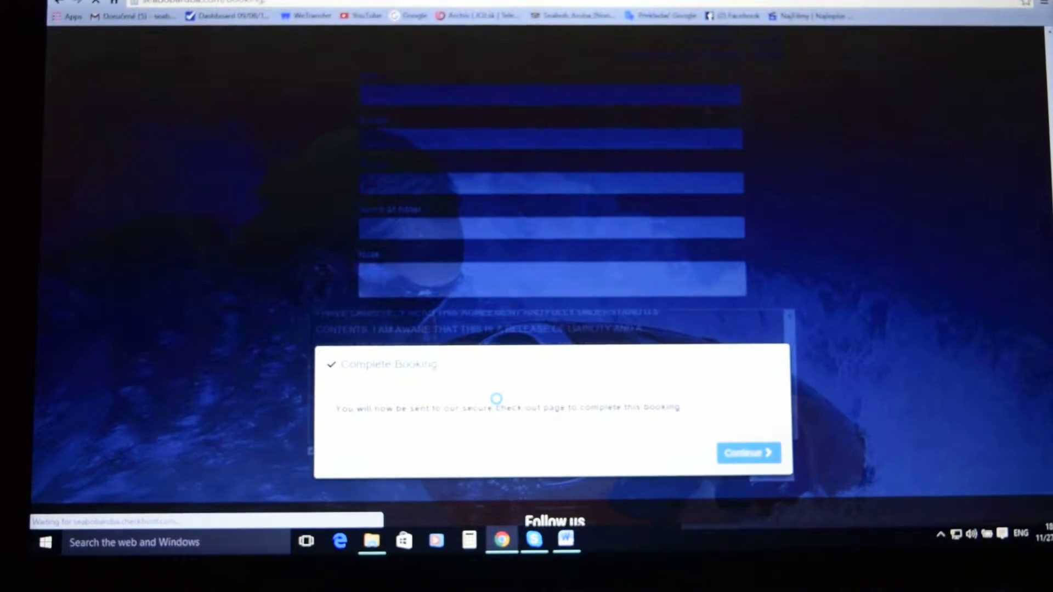
left_click(747, 452)
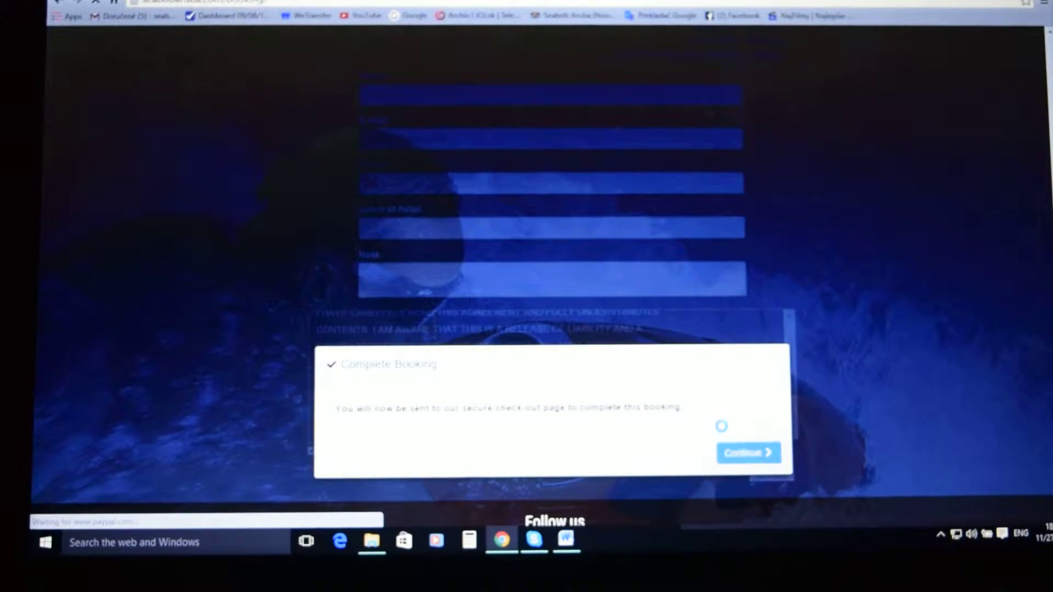
left_click(747, 452)
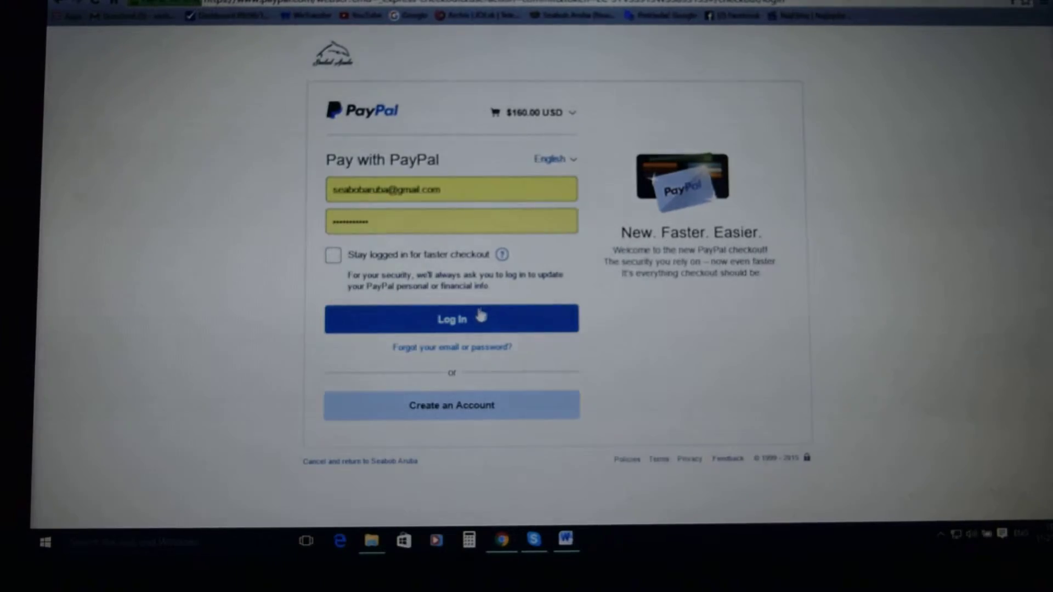
- Log in to PayPal to reach the review screen for the 160,00 USD deposit
left_click(450, 318)
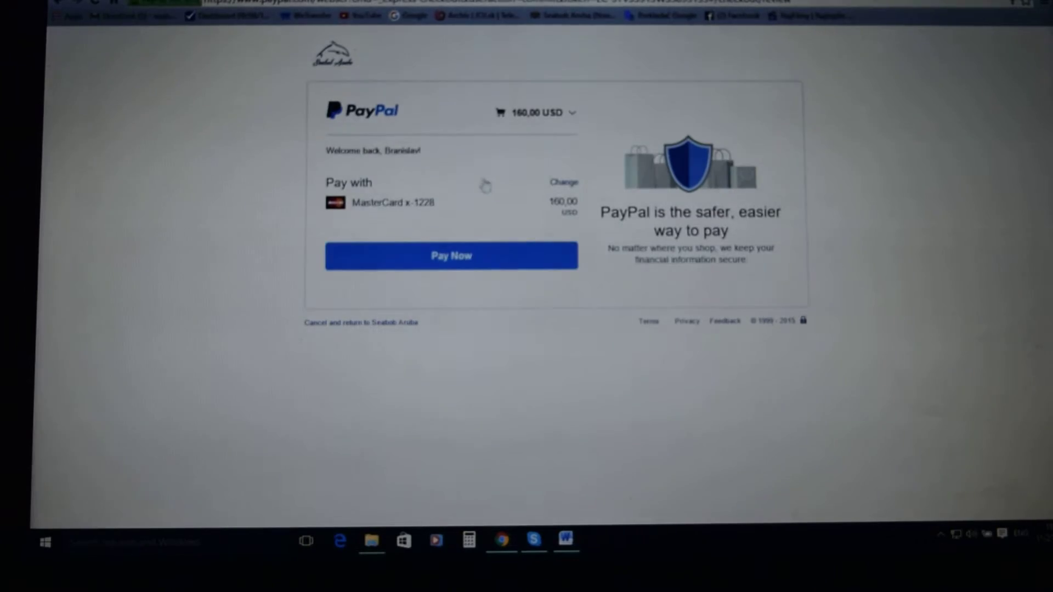
mouse_move(266, 139)
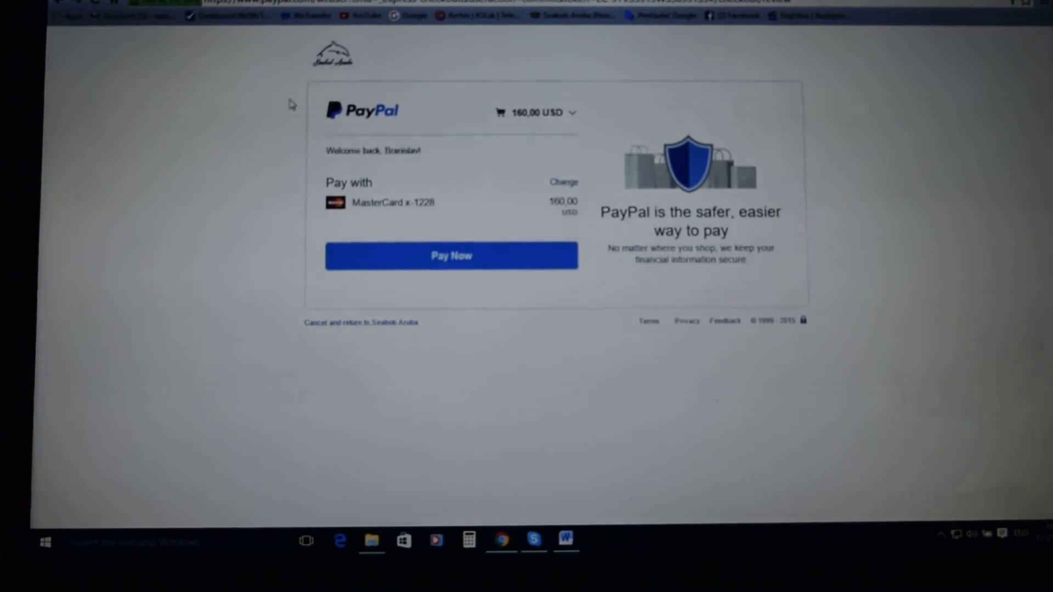
mouse_move(303, 220)
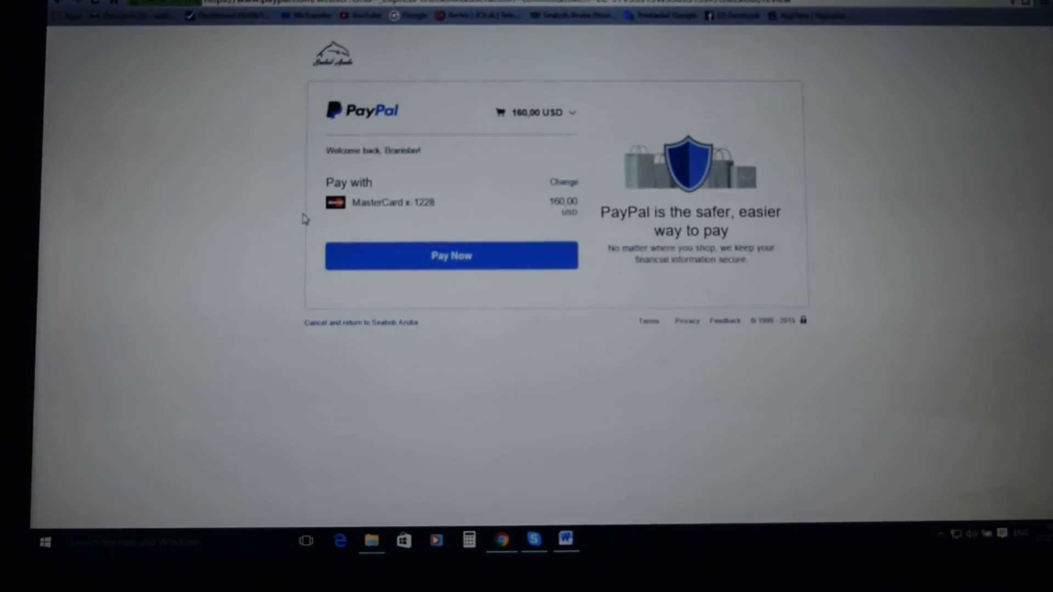